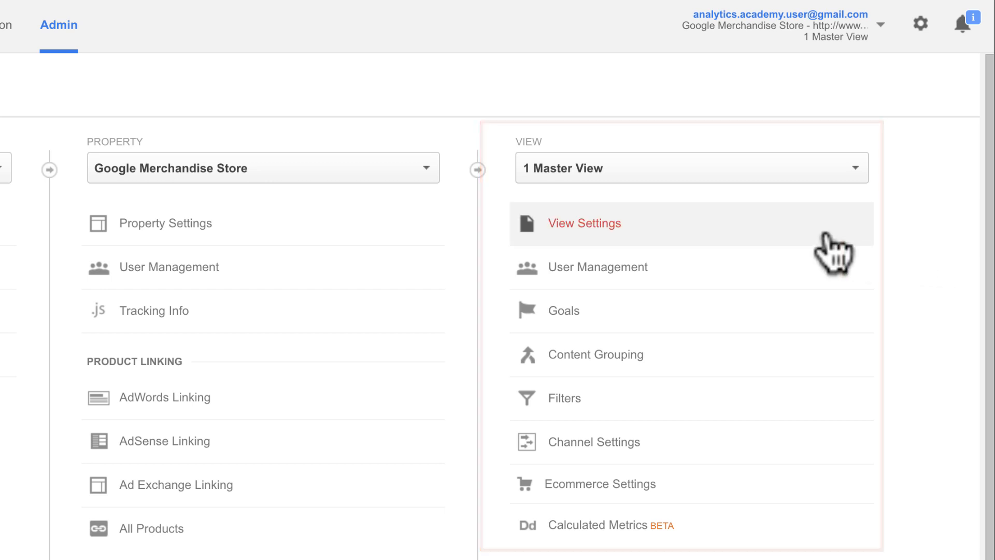
Step: Open the Master View's settings to reach Site Search Settings
left_click(584, 223)
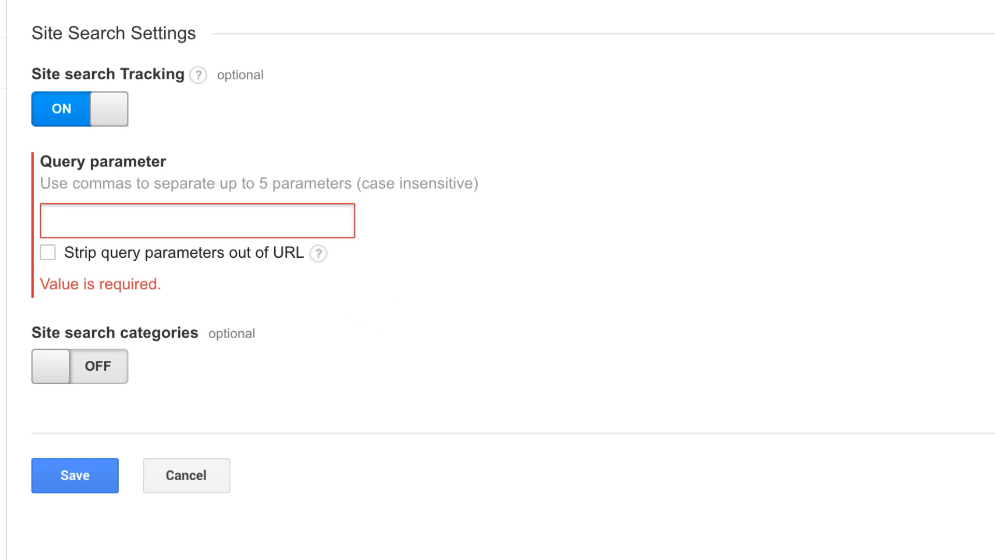
Step: Set query parameter 'keywords', strip query parameters from URLs, and save
type("keyword")
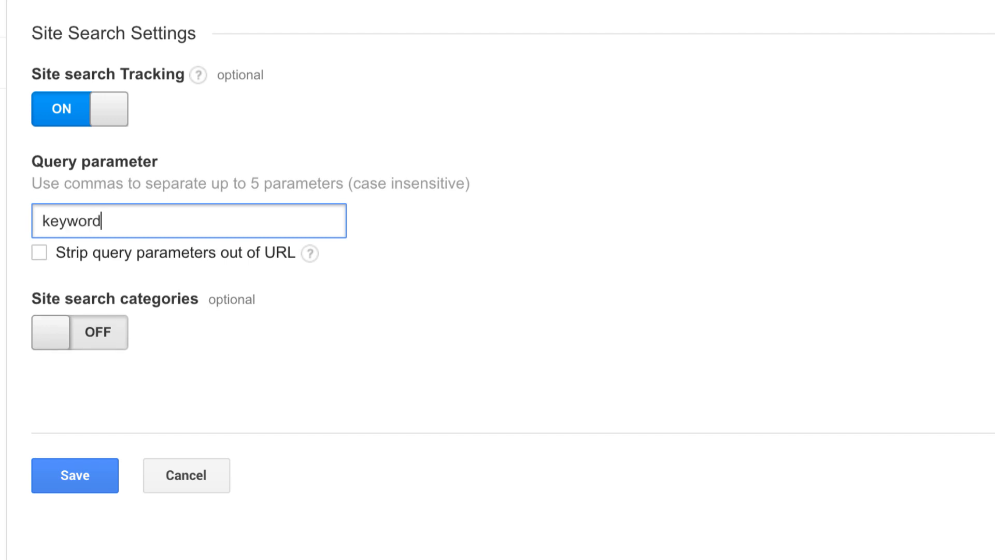
type("s")
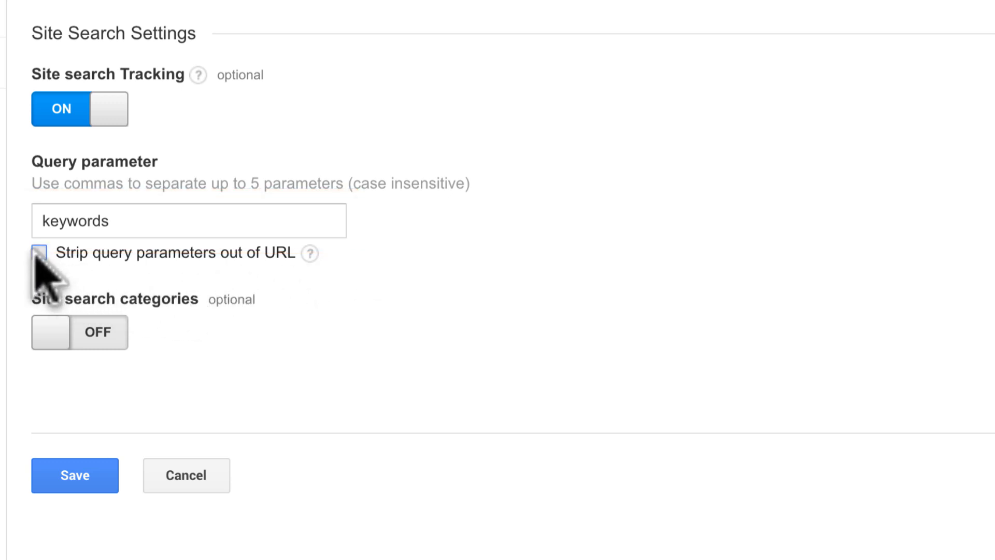
left_click(40, 252)
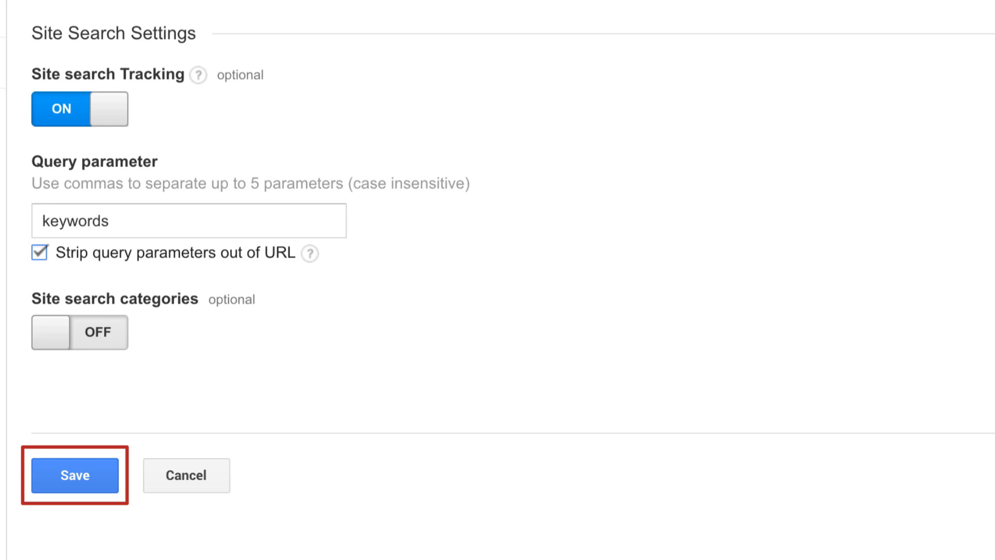
left_click(74, 475)
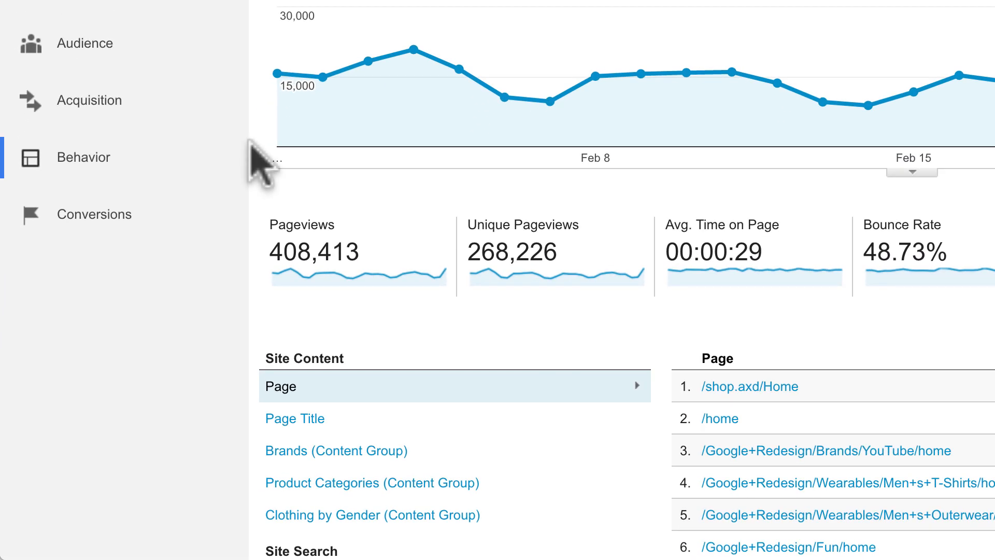
Step: Open the Site Search Overview and scroll through its metrics and top search terms
left_click(83, 157)
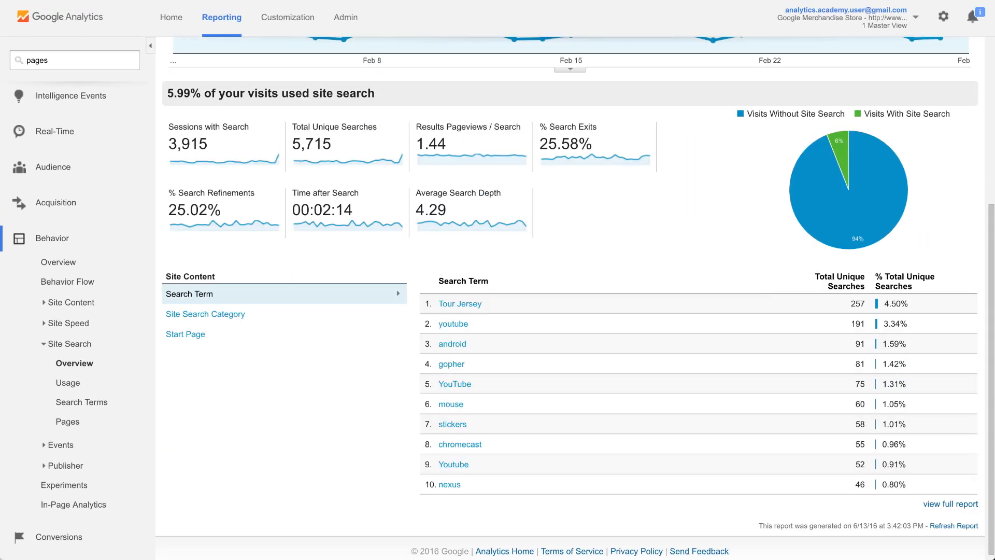
scroll("down", 3)
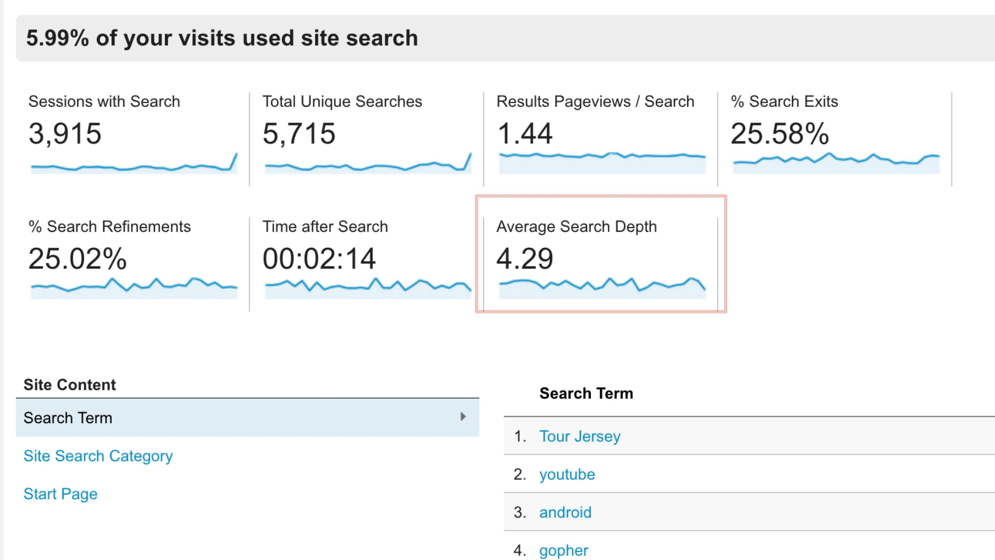
mouse_move(599, 257)
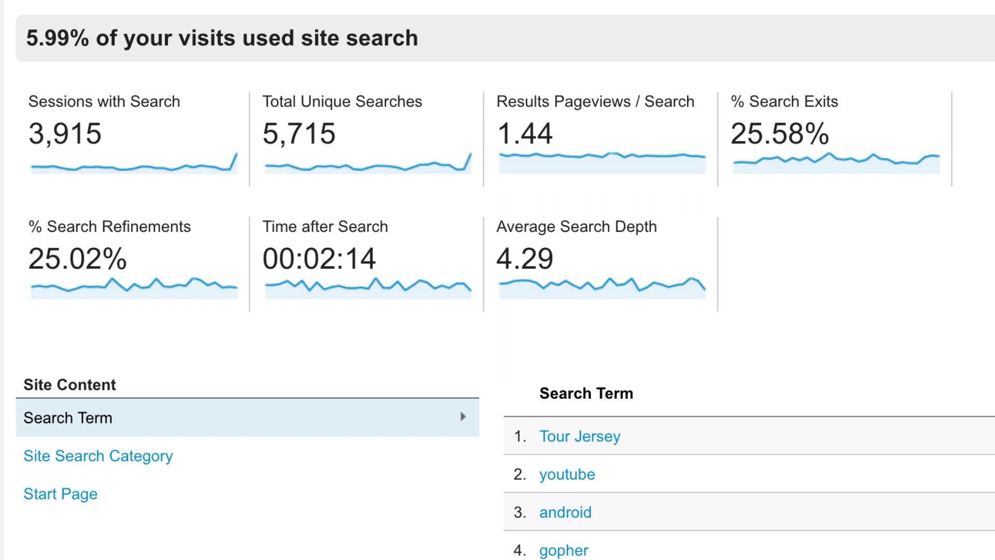
scroll("down", 3)
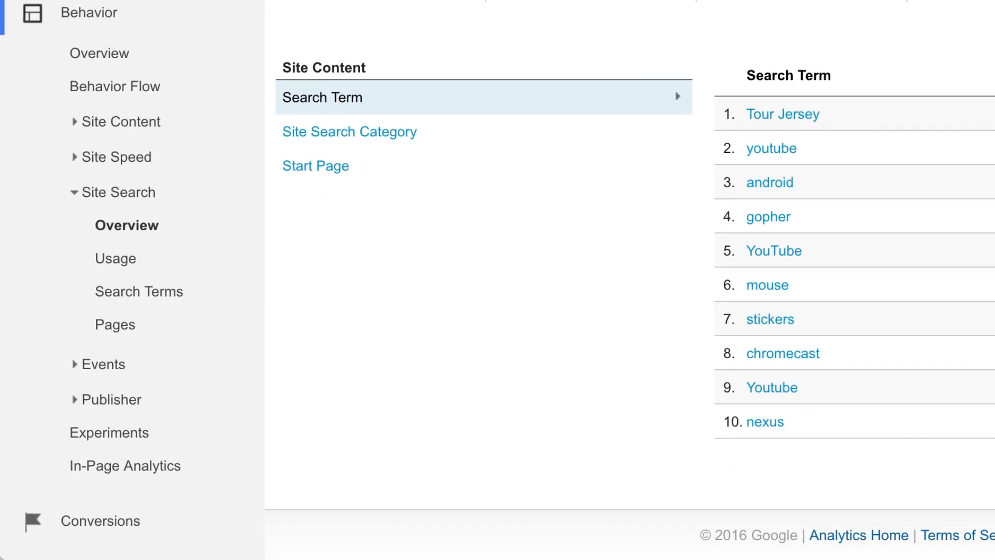
mouse_move(260, 273)
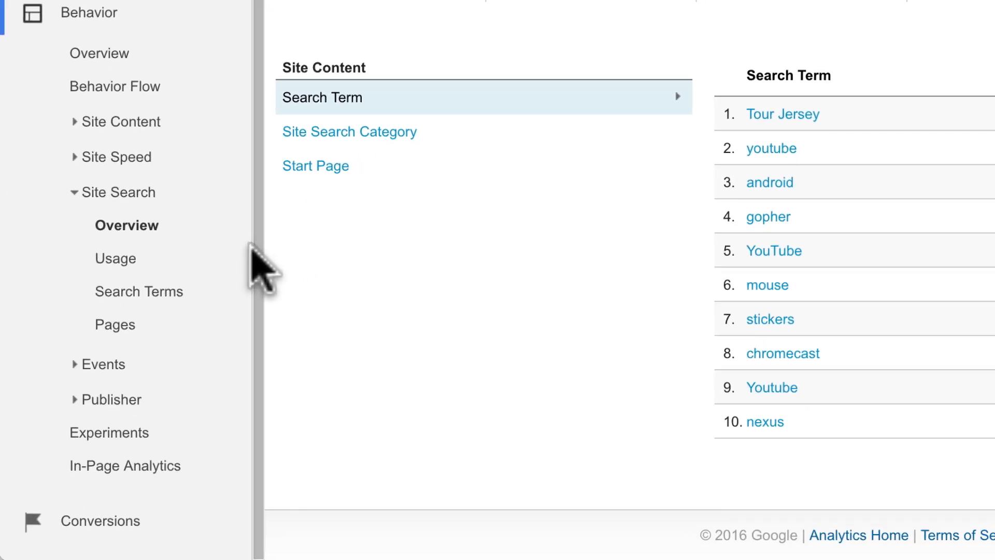
Step: View the Site Search Usage report, then switch to the Site Search Pages report
left_click(115, 258)
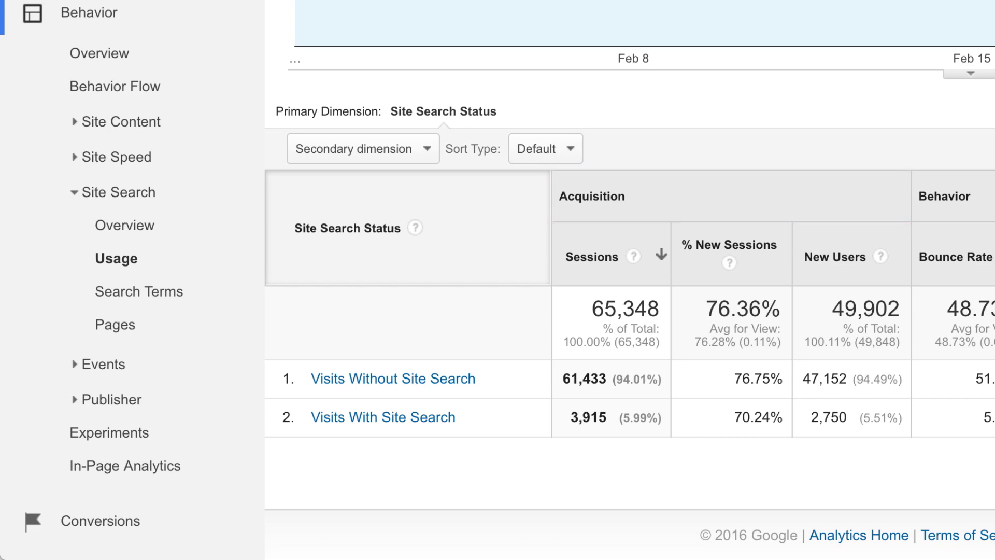
mouse_move(244, 323)
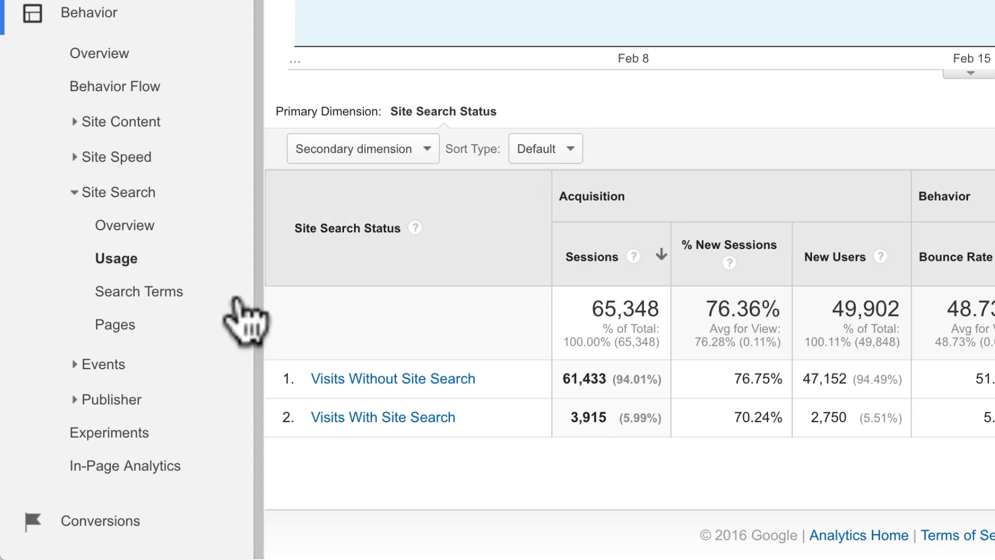
left_click(138, 291)
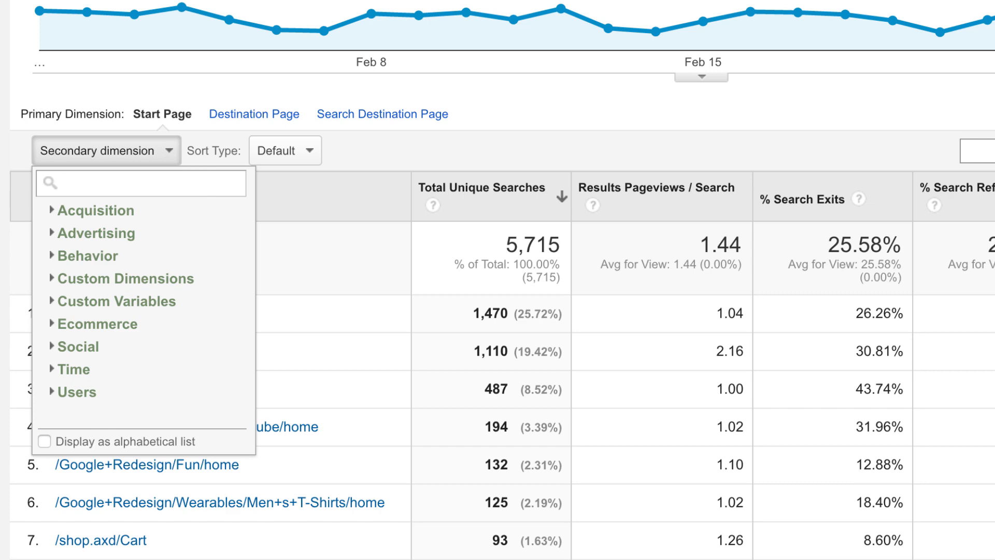
Step: Add Search Term as the secondary dimension on the Site Search Pages report
type("search")
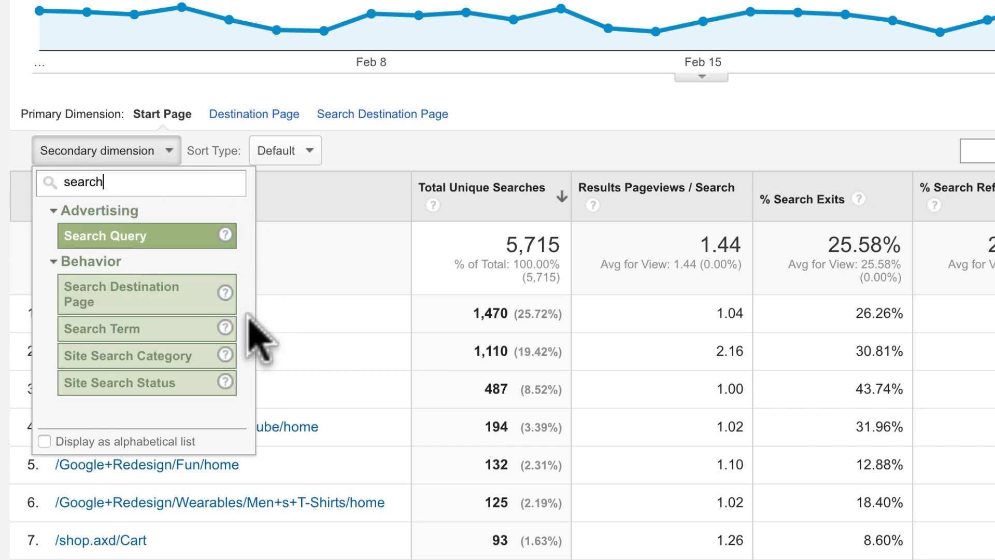
left_click(102, 328)
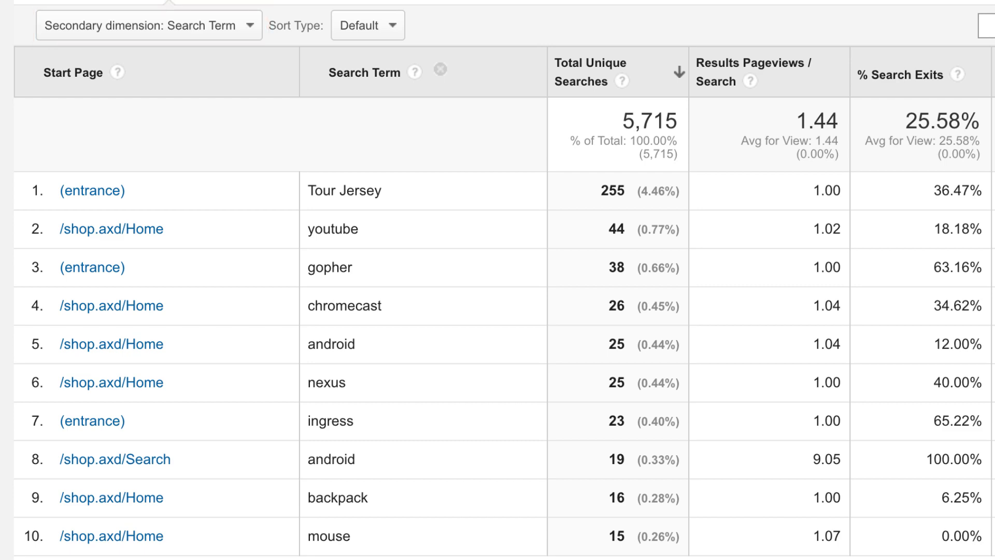
scroll("down", 3)
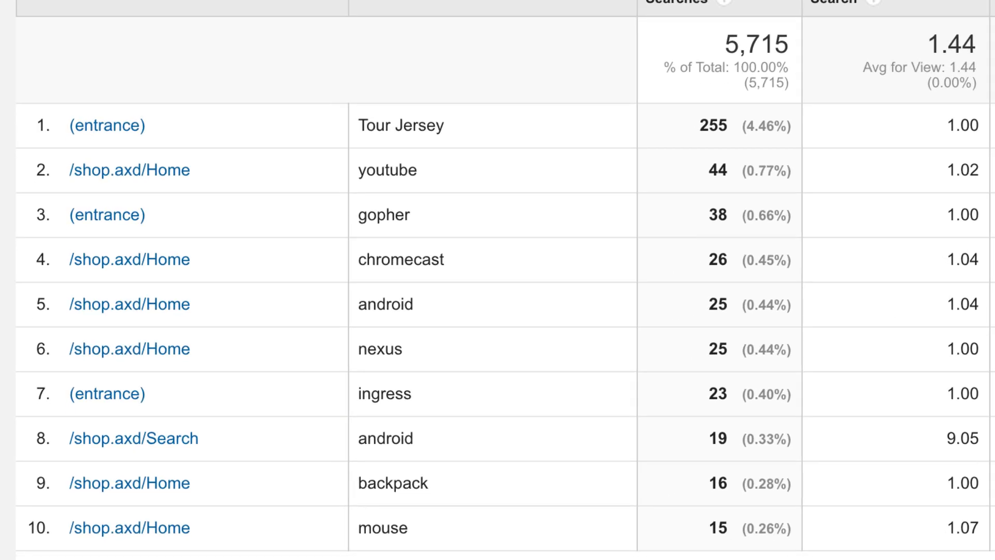